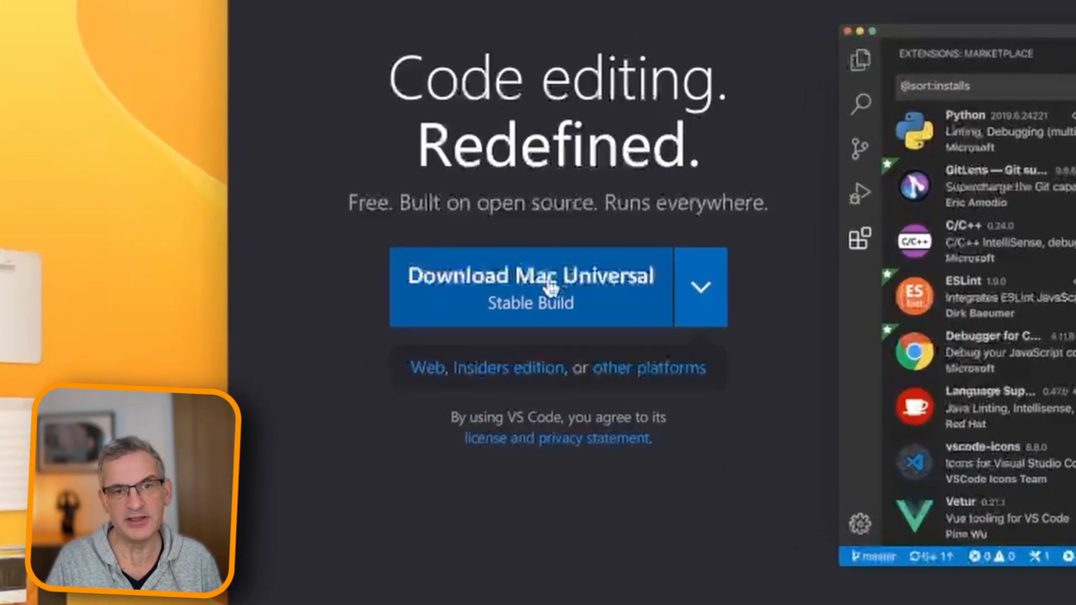
# - Download the Mac Universal build of VS Code and reveal it in the Downloads folder
pyautogui.click(527, 276)
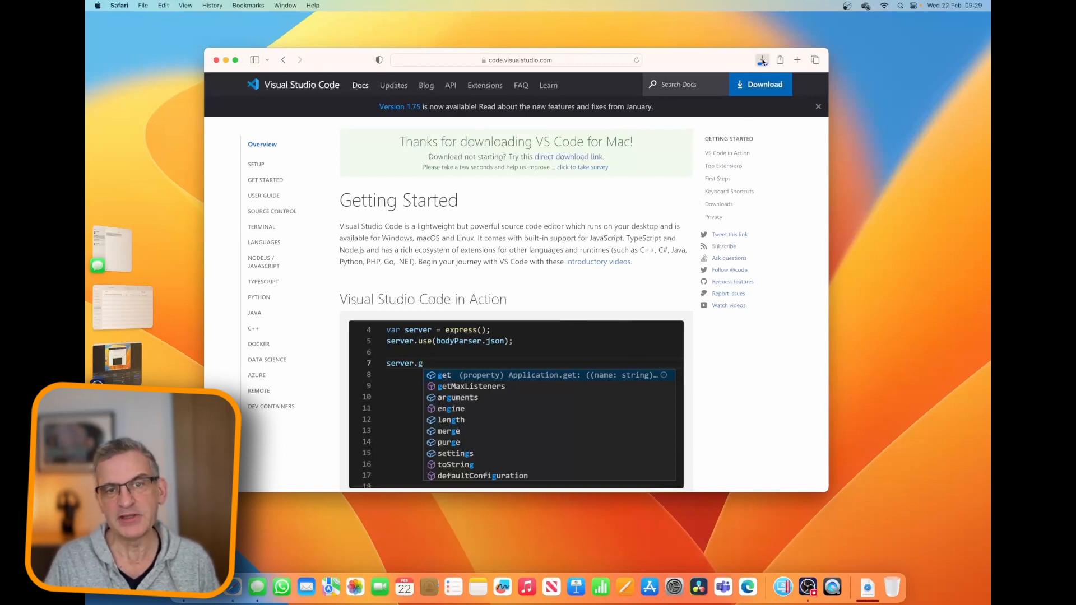
pyautogui.click(762, 59)
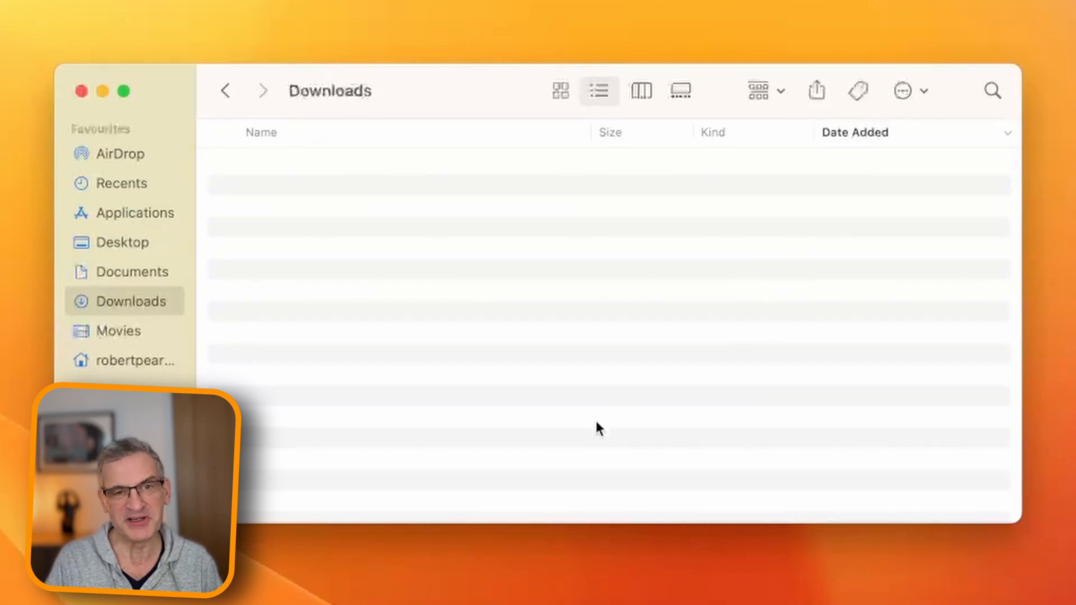
# - Launch Visual Studio Code from Applications, confirming the internet-download security prompt
pyautogui.click(131, 213)
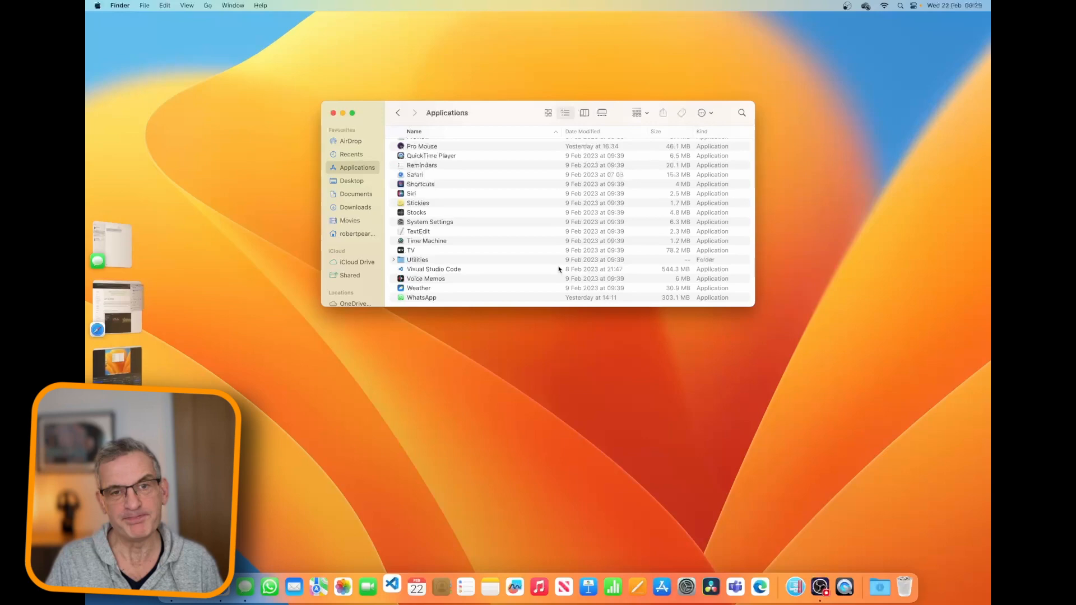
pyautogui.doubleClick(434, 269)
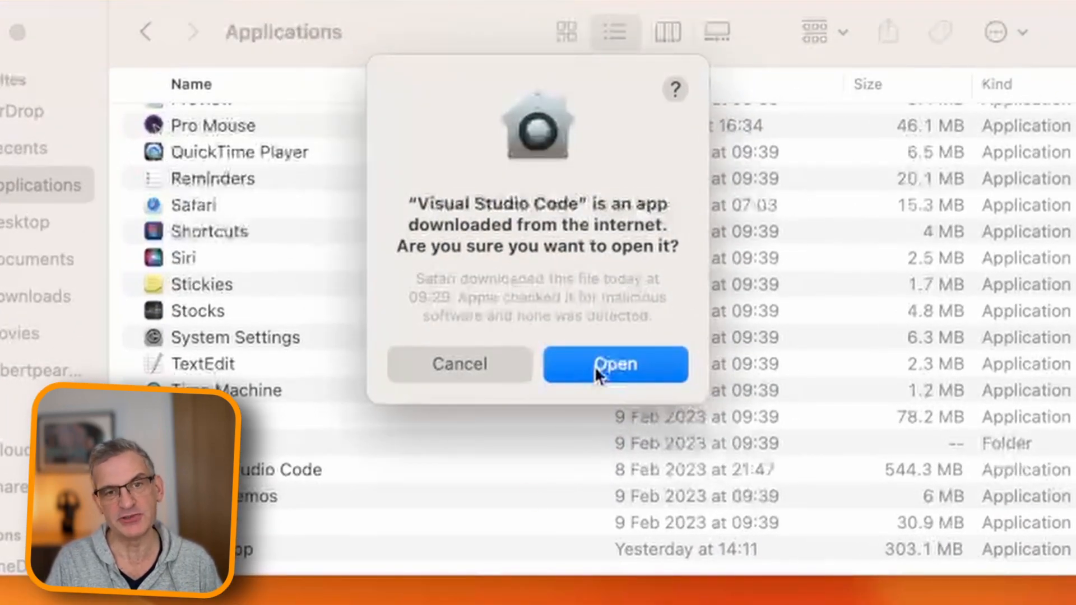
pyautogui.click(614, 363)
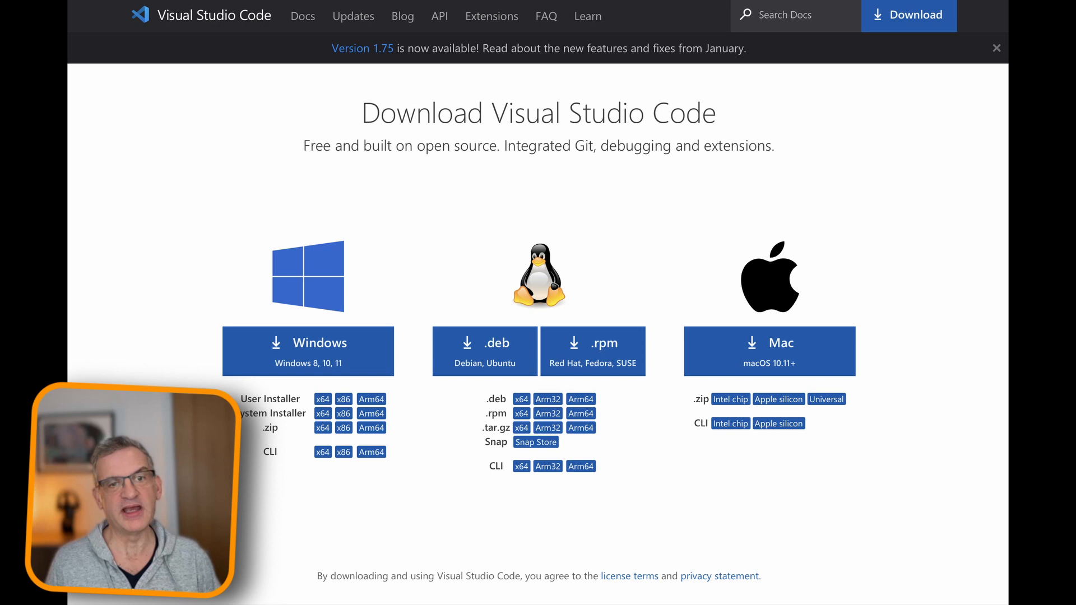
# - Go to code.visualstudio.com in Edge and download the stable Windows installer
pyautogui.write('code.visua')
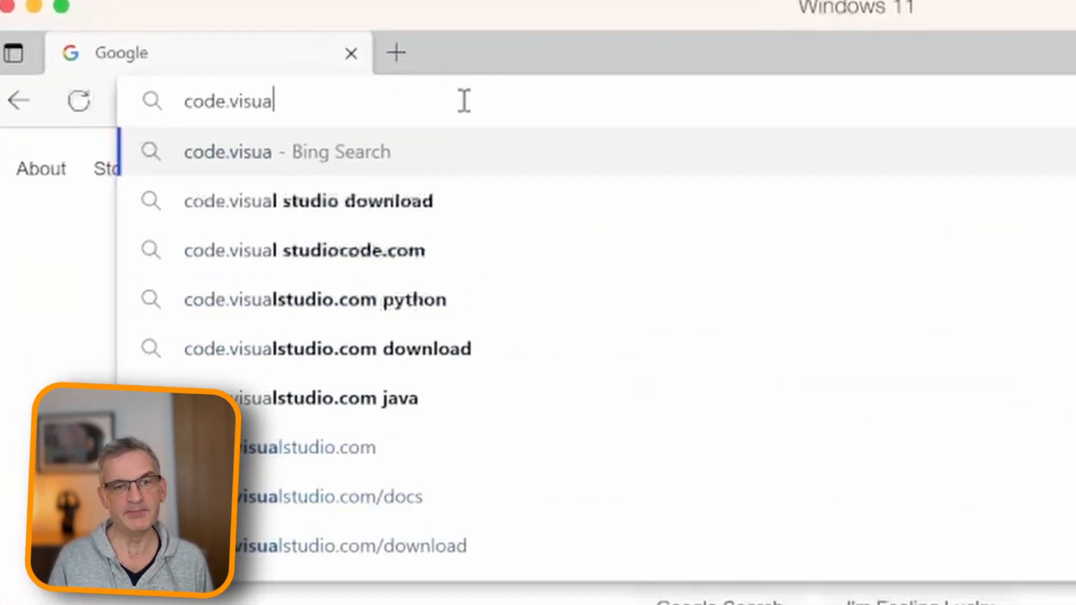
pyautogui.write('studio.com')
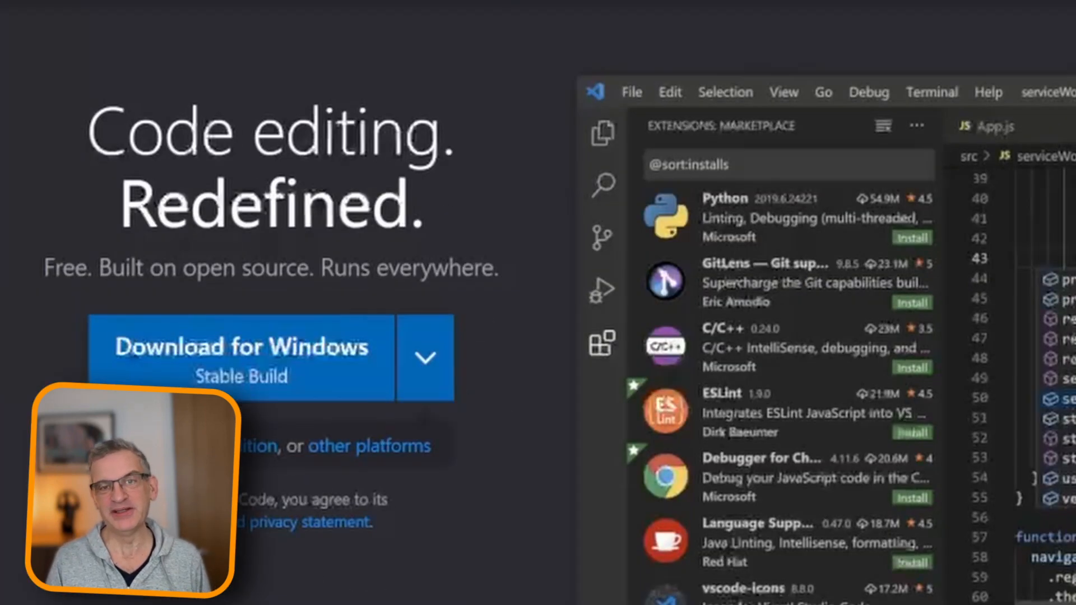
pyautogui.click(241, 346)
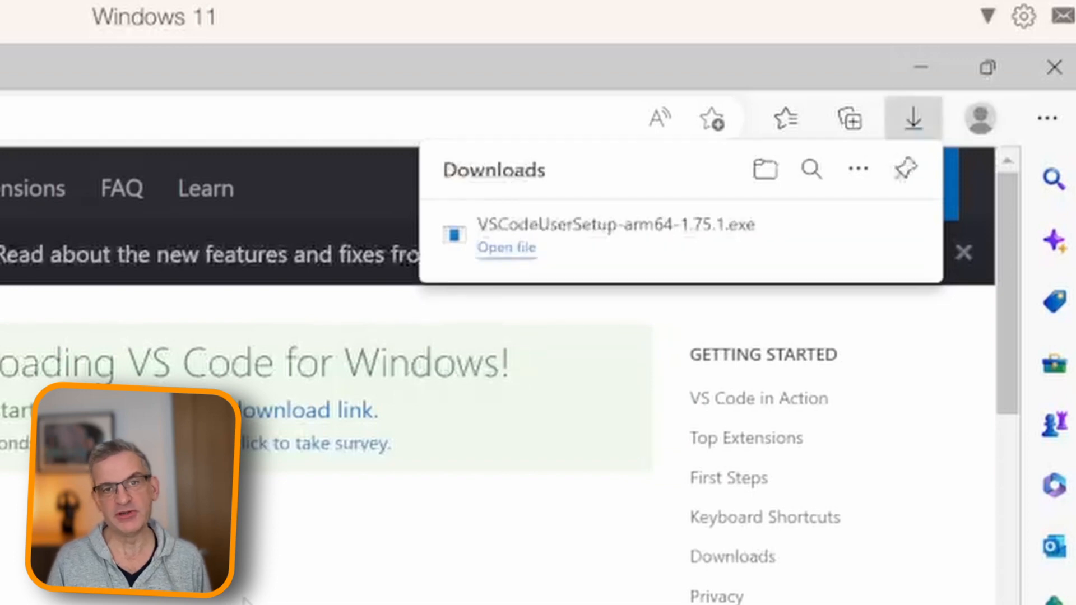
pyautogui.moveTo(508, 250)
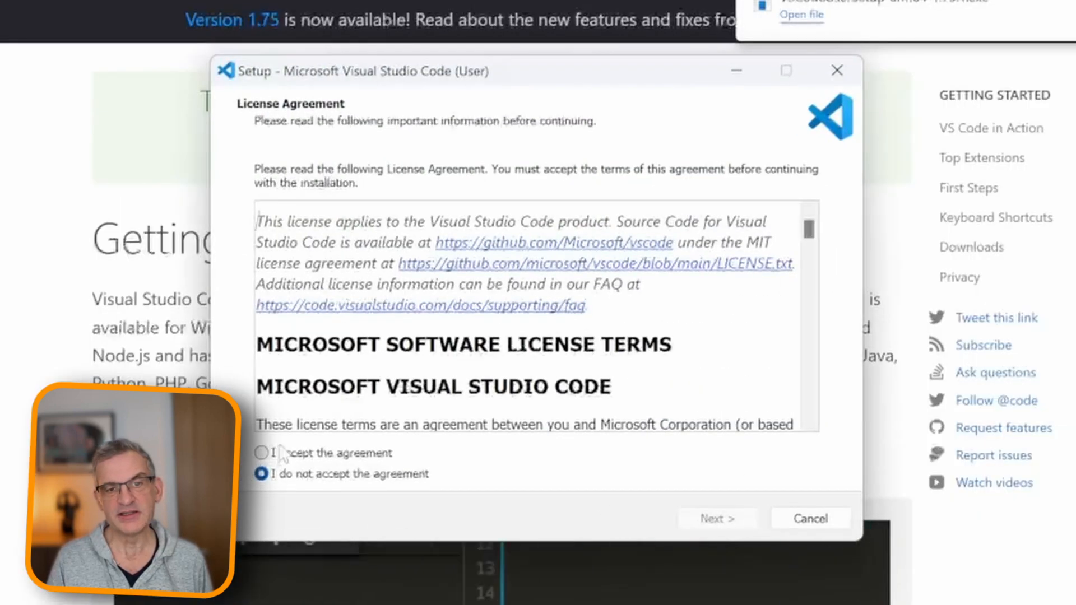
# - Accept the licence agreement and keep the default install location and Start Menu folder
pyautogui.click(261, 452)
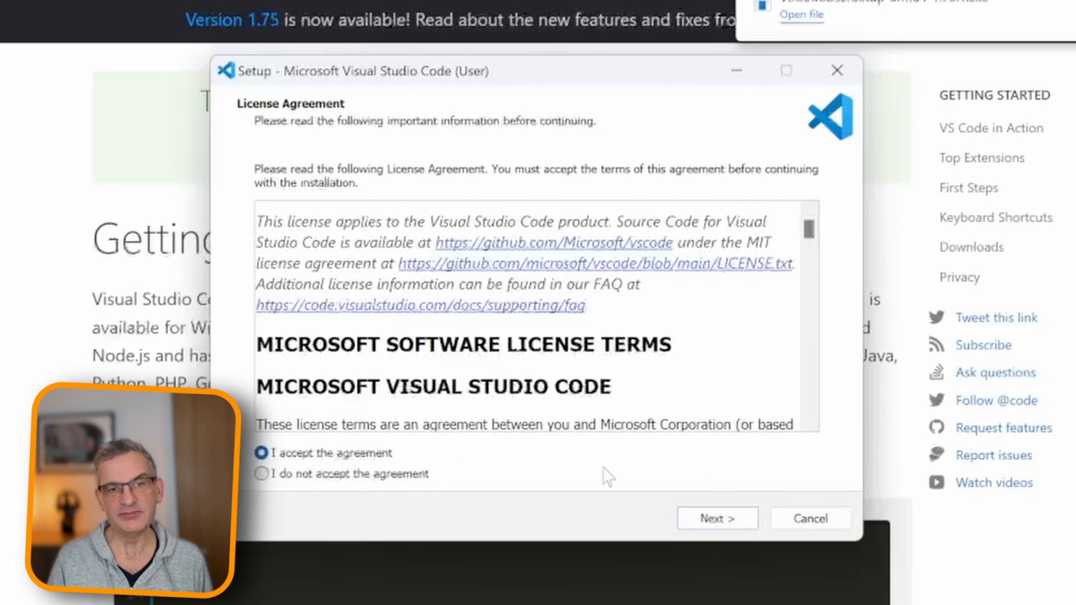
pyautogui.click(716, 518)
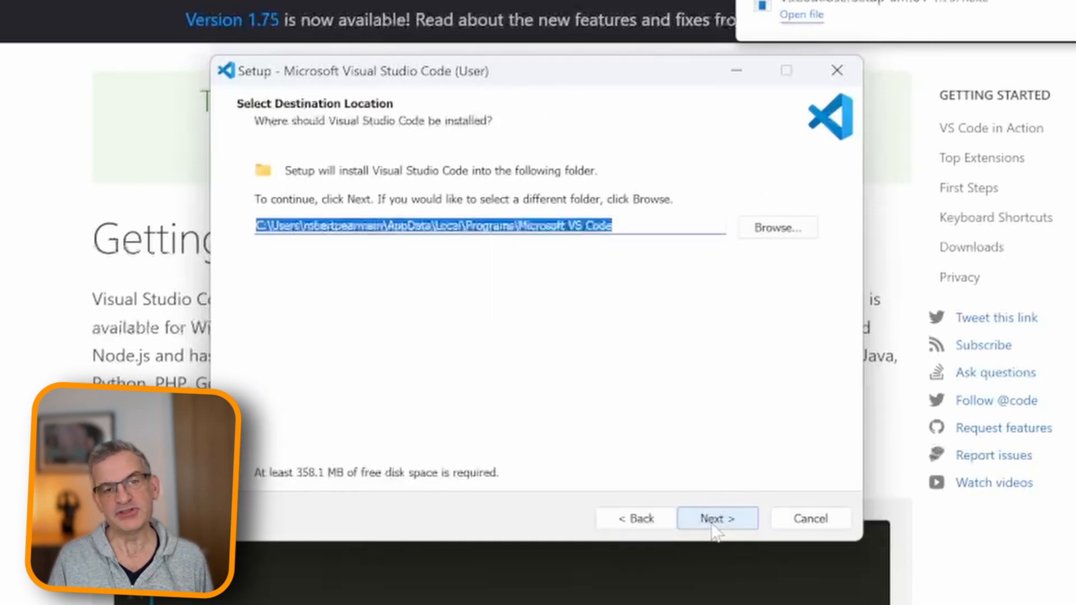
pyautogui.click(716, 518)
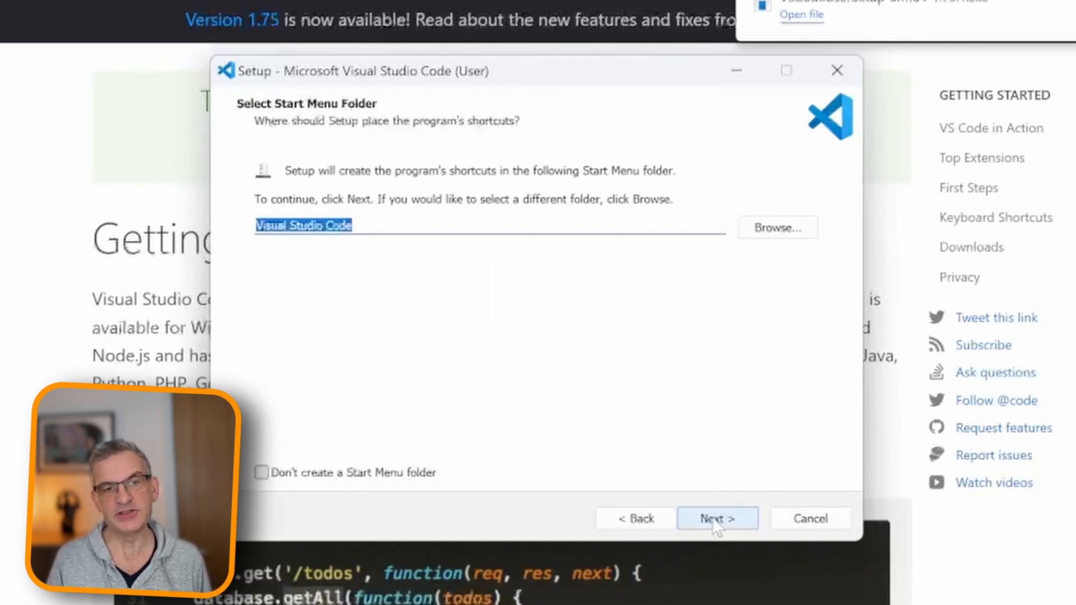
pyautogui.click(716, 518)
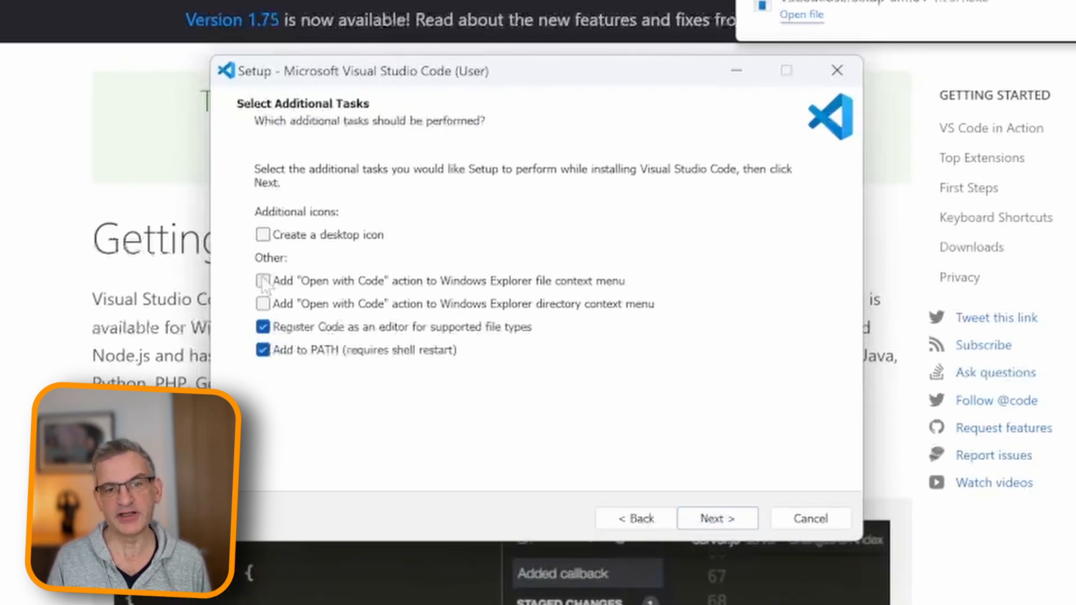
# - Enable 'Open with Code' for files and folders in Explorer, reaching the install summary
pyautogui.click(263, 280)
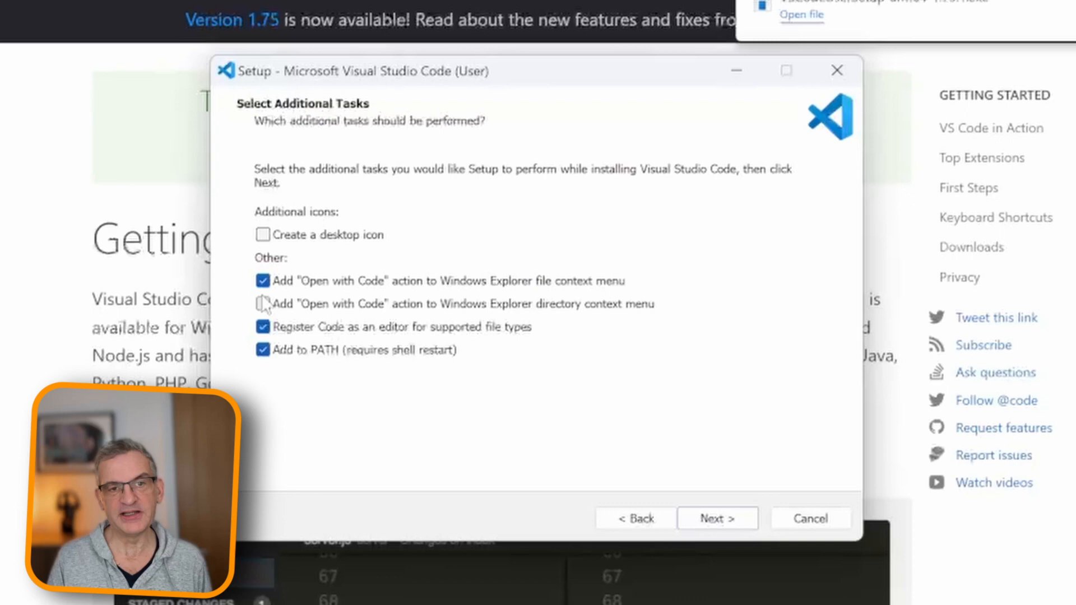
pyautogui.click(716, 518)
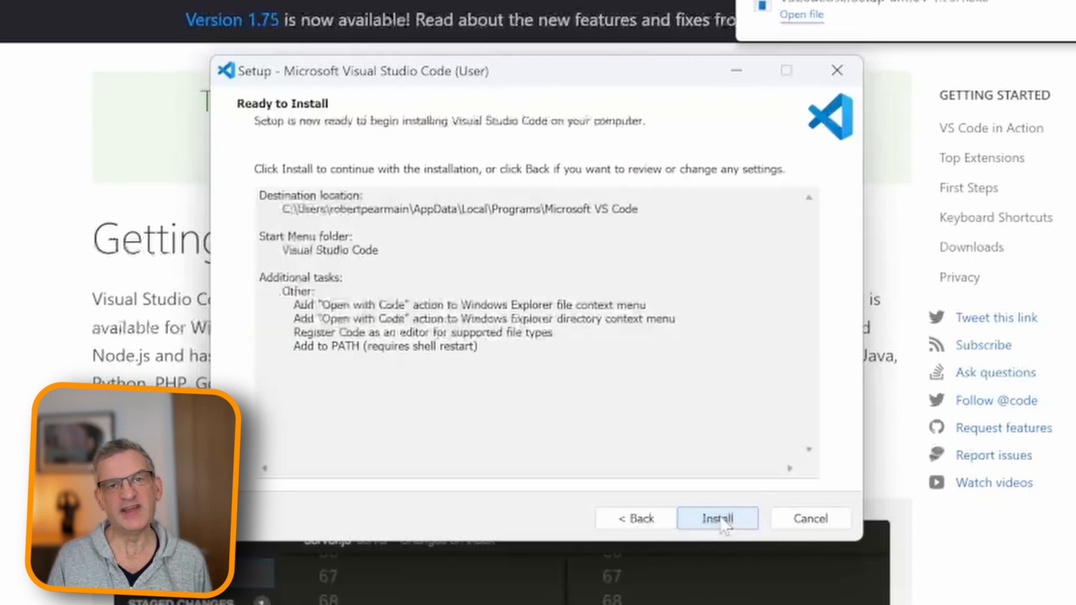
# - Install Visual Studio Code, then finish setup with 'Launch Visual Studio Code' ticked
pyautogui.click(716, 518)
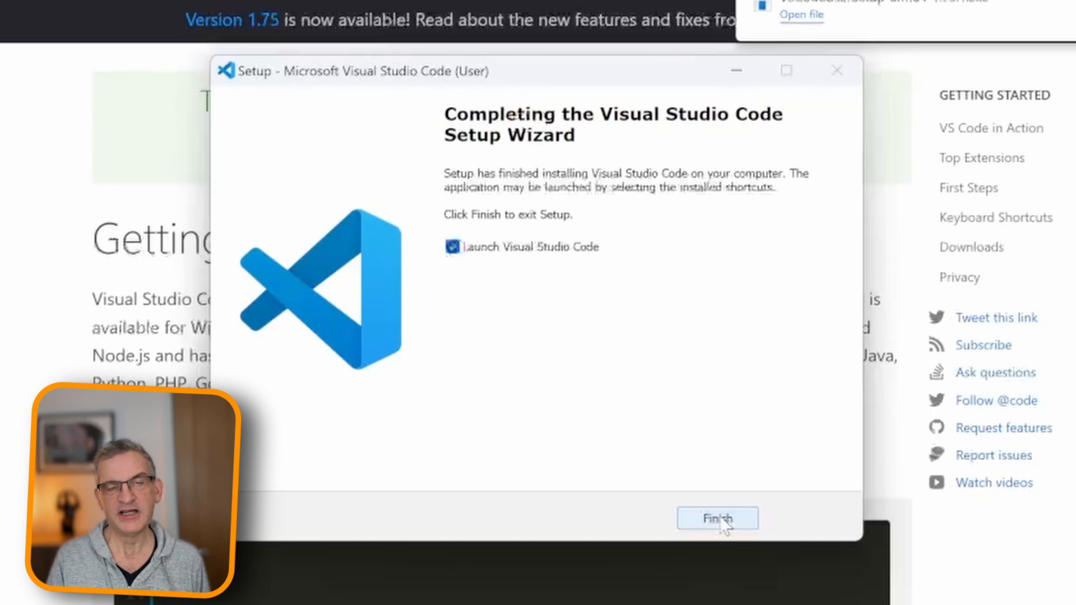
pyautogui.click(717, 518)
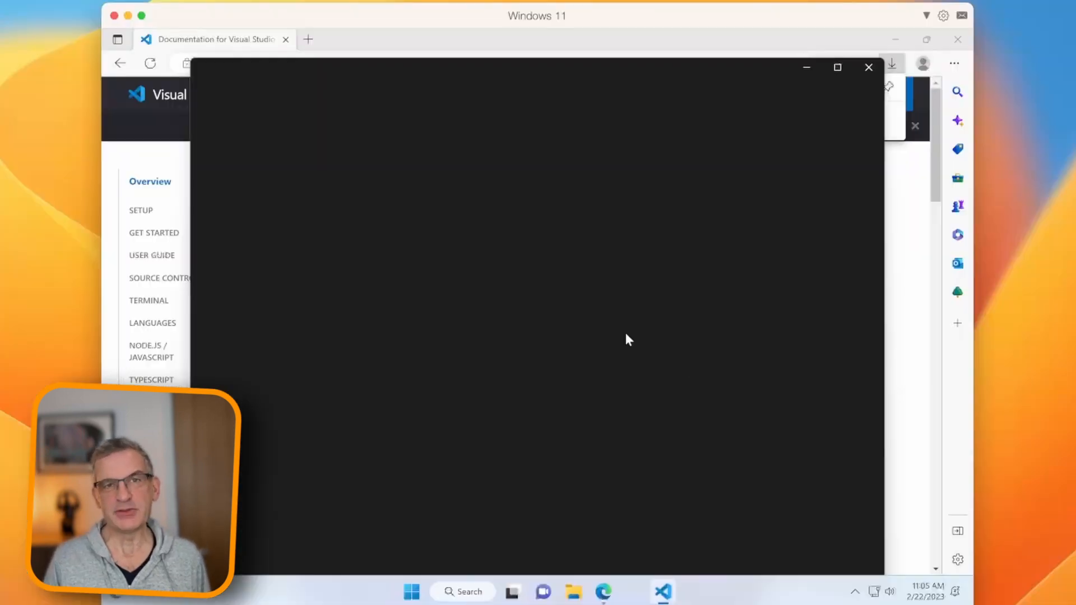